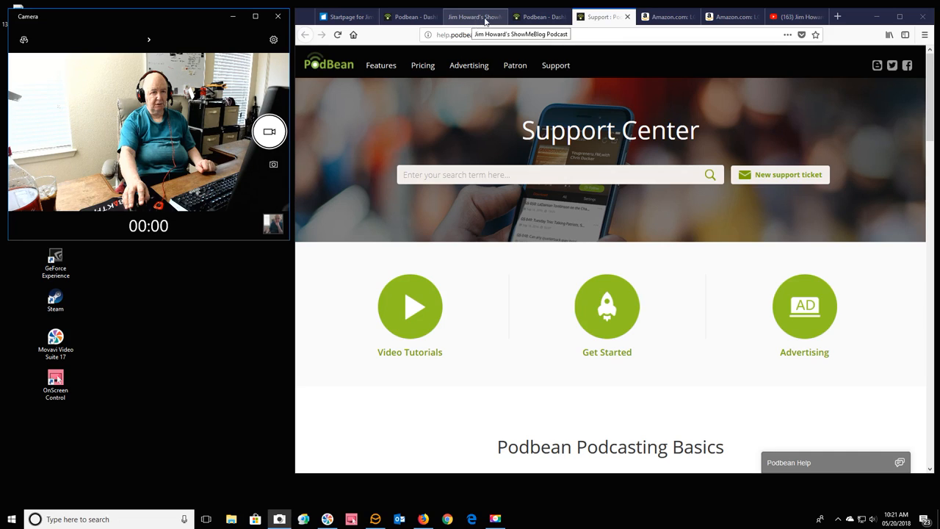
{"action": "mouse_move", "coordinate": [781, 16]}
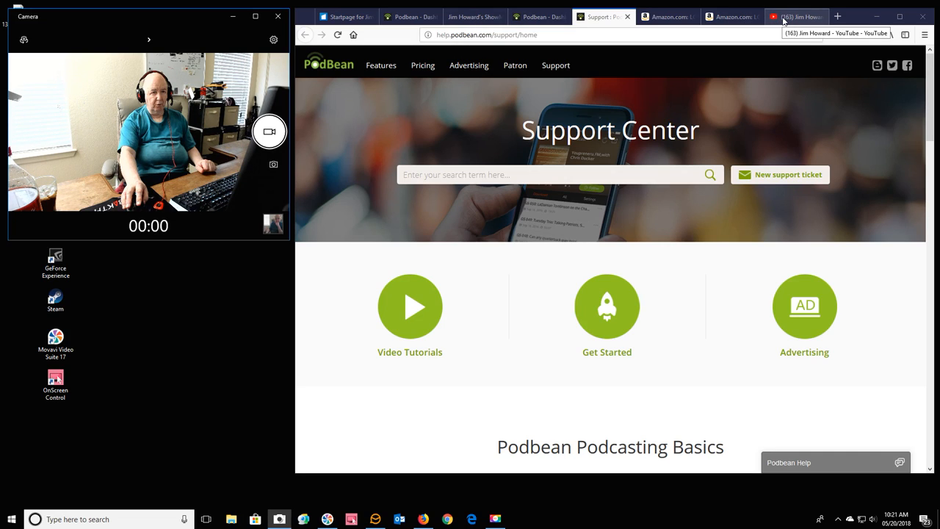
- Switch from the Support Center to the showmeblog user center listing Telegraph News Update episodes
{"action": "left_click", "coordinate": [536, 16]}
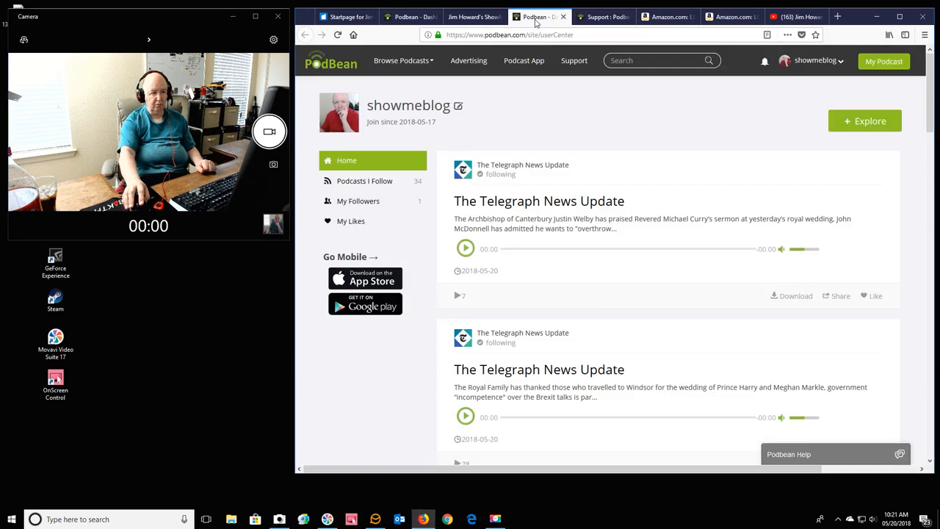